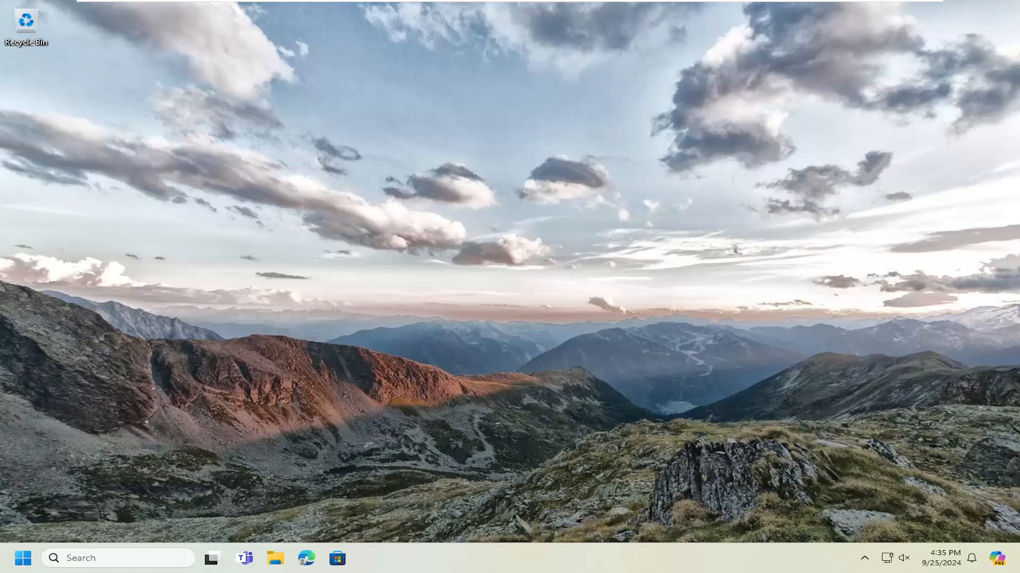
{"action": "mouse_move", "coordinate": [539, 276]}
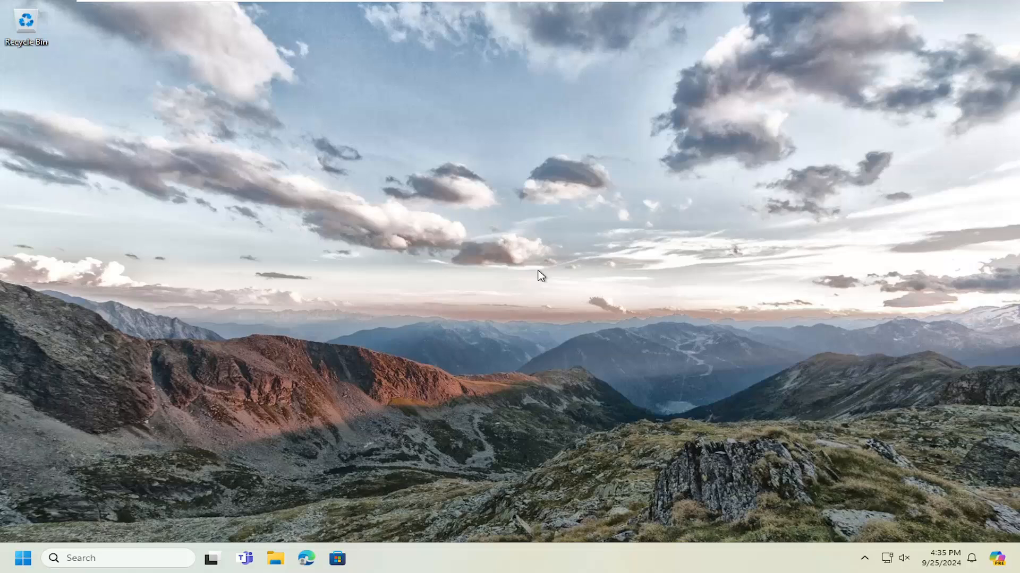
Search the Start menu for 'power plan' and launch Edit power plan.
{"action": "left_click", "coordinate": [21, 559]}
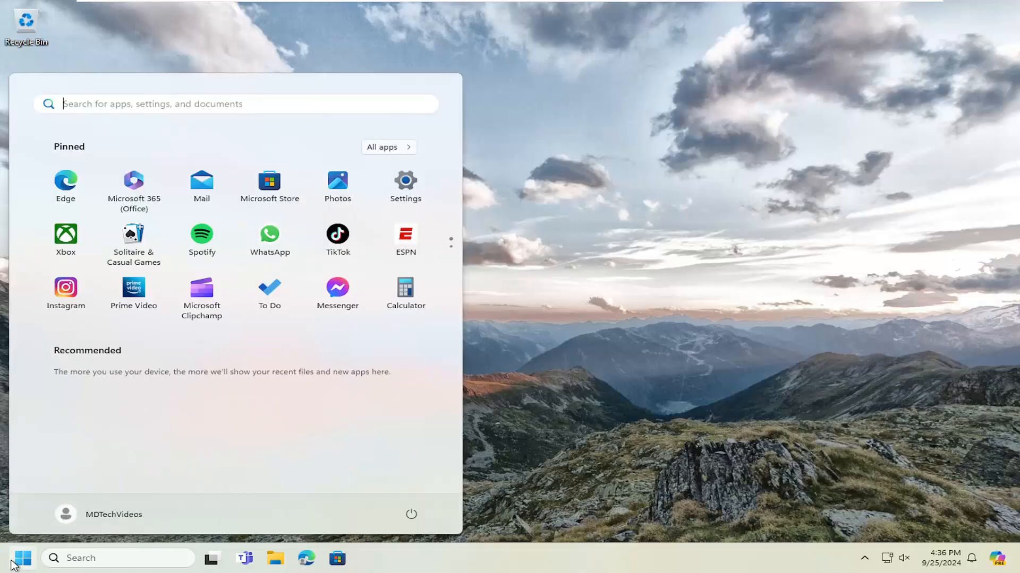
{"action": "type", "text": "power"}
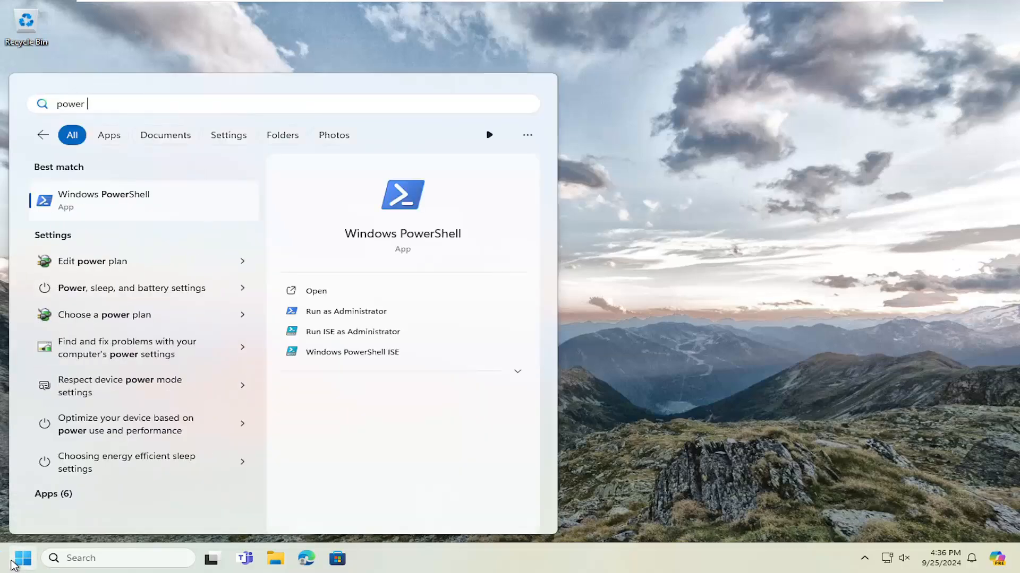
{"action": "type", "text": "plan"}
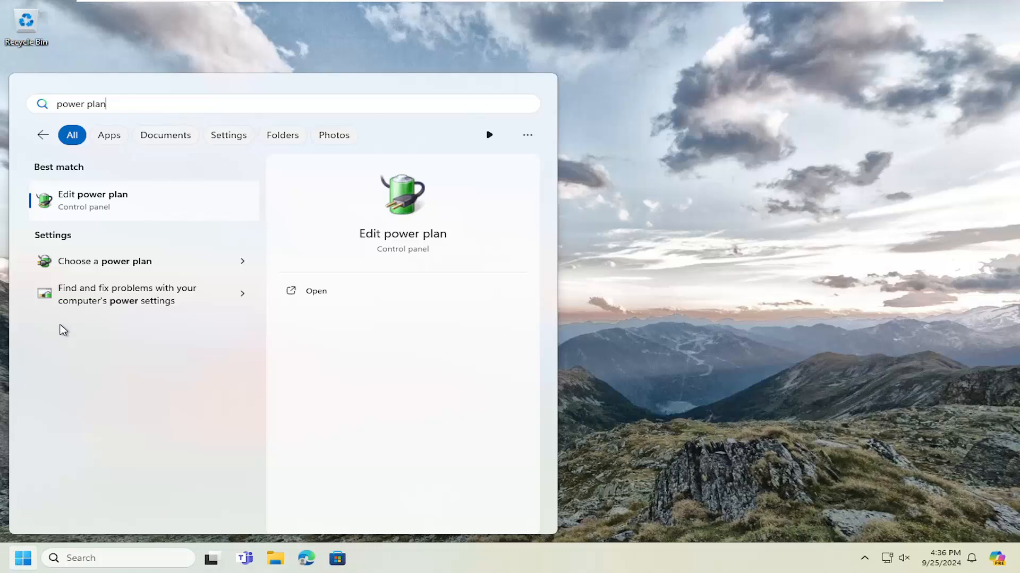
{"action": "left_click", "coordinate": [93, 199]}
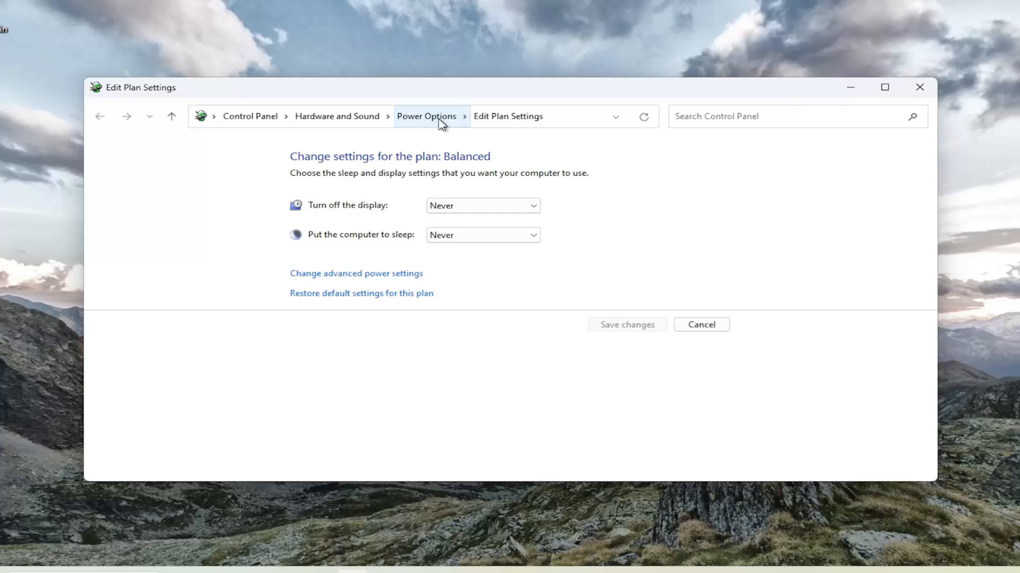
Return to Power Options, show additional plans, and select High performance as the active plan.
{"action": "left_click", "coordinate": [426, 117]}
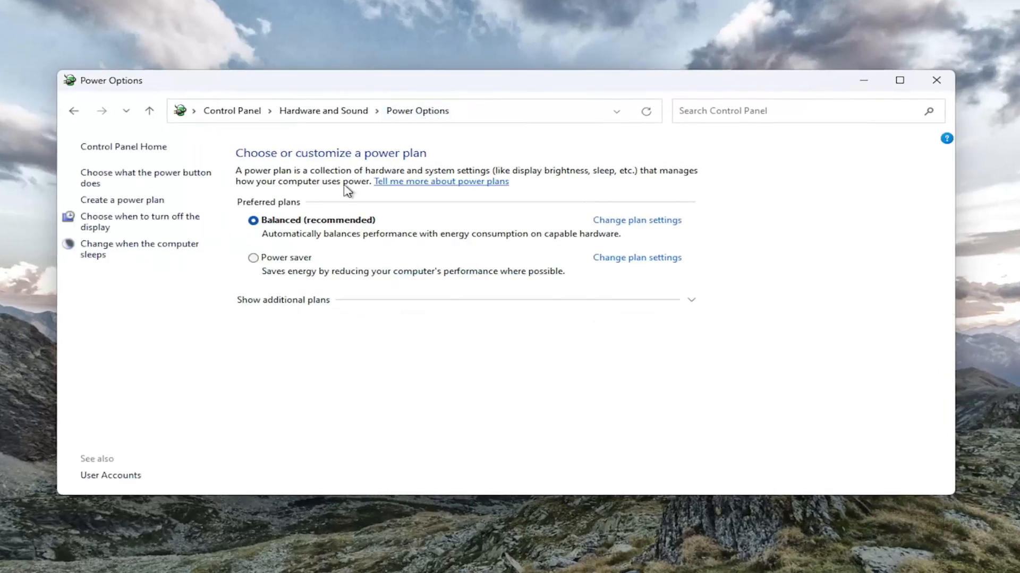
{"action": "left_click", "coordinate": [282, 300]}
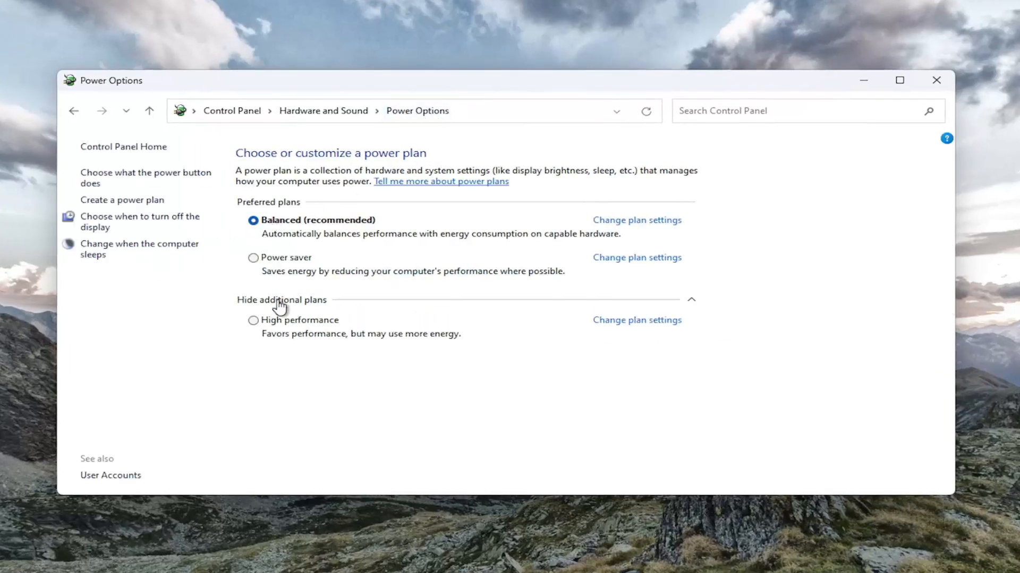
{"action": "left_click", "coordinate": [252, 321]}
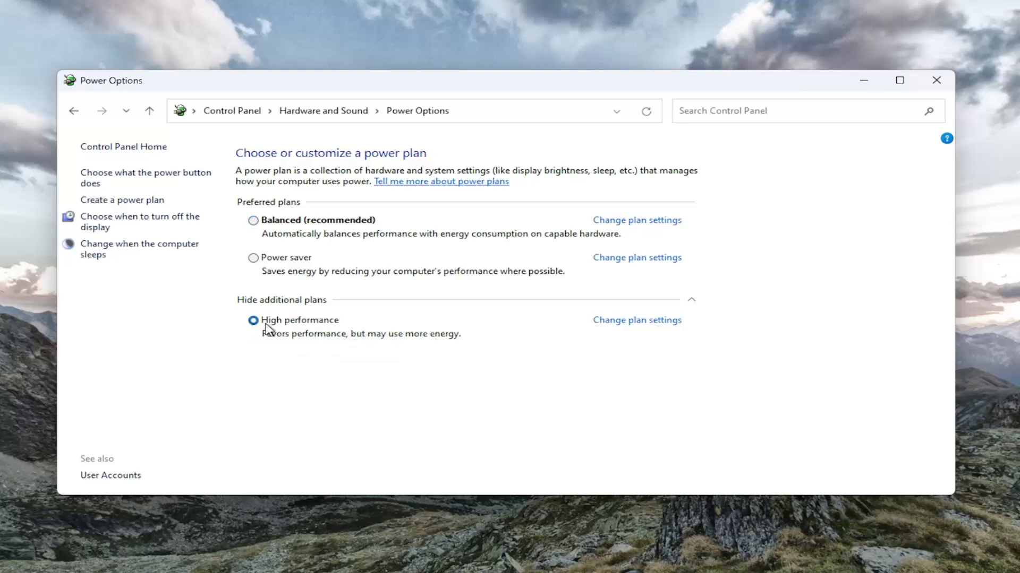
{"action": "mouse_move", "coordinate": [272, 334]}
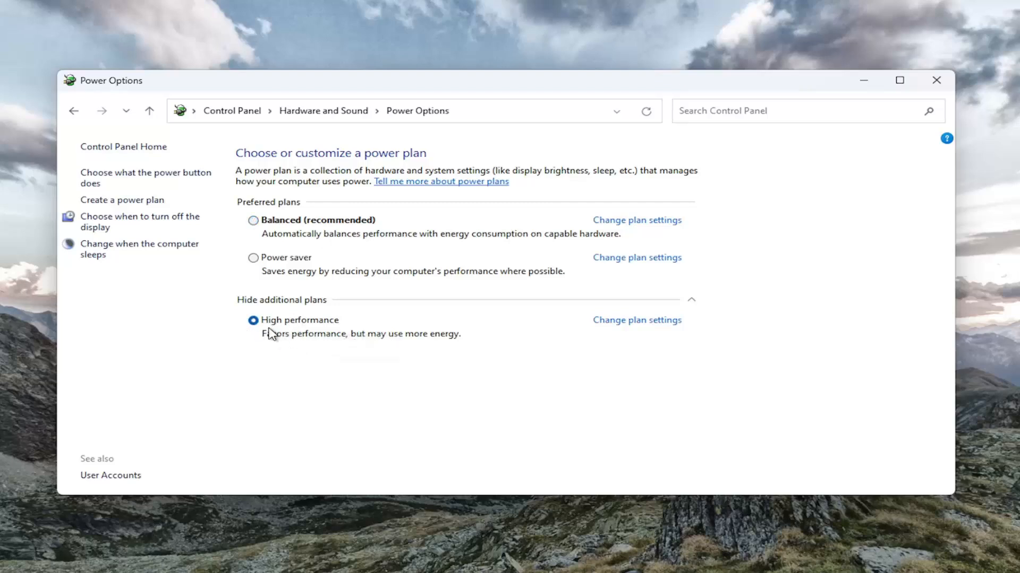
{"action": "mouse_move", "coordinate": [276, 325]}
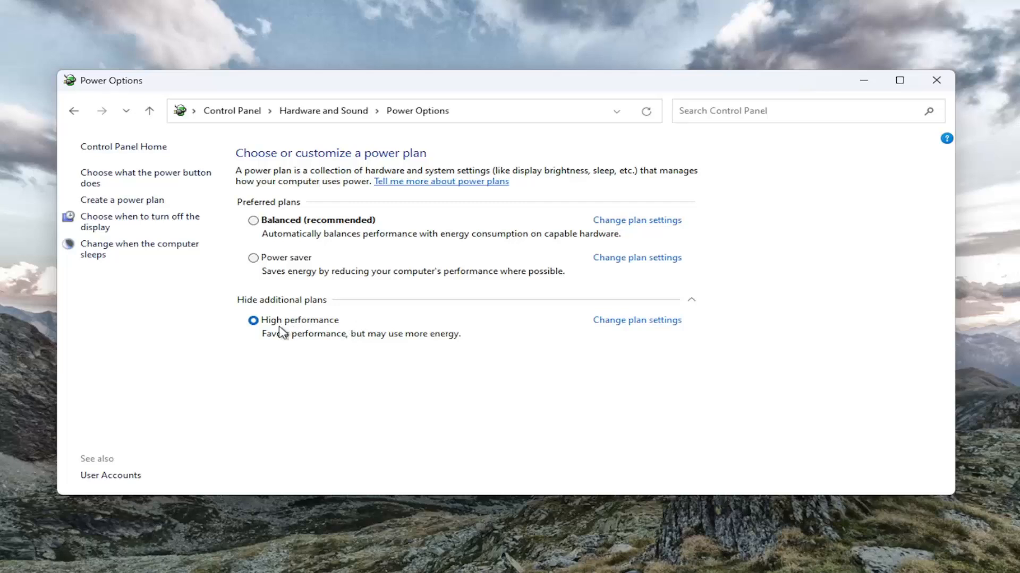
Enter Change plan settings for High performance and reach its advanced power settings.
{"action": "left_click", "coordinate": [637, 321]}
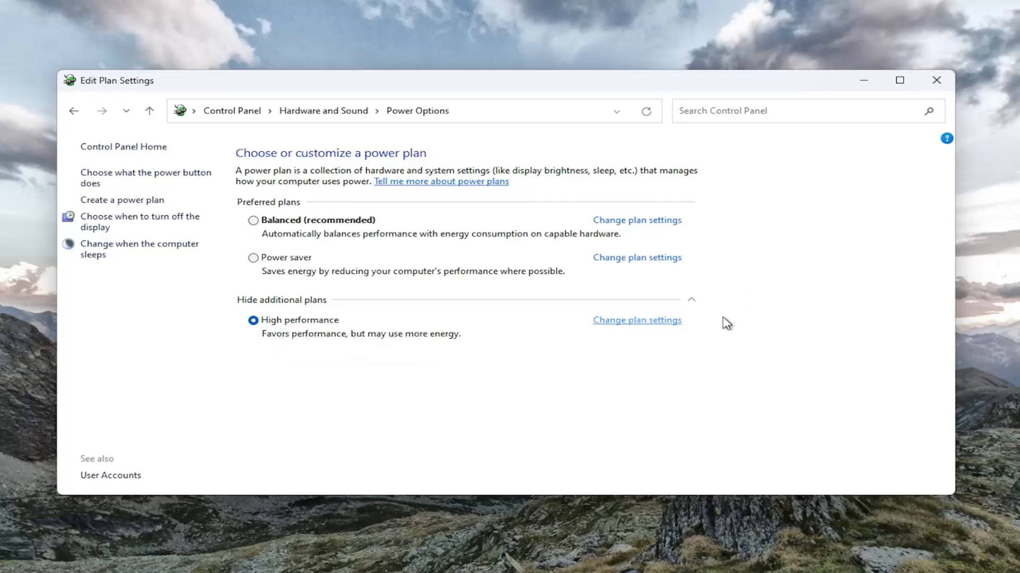
{"action": "left_click", "coordinate": [636, 321]}
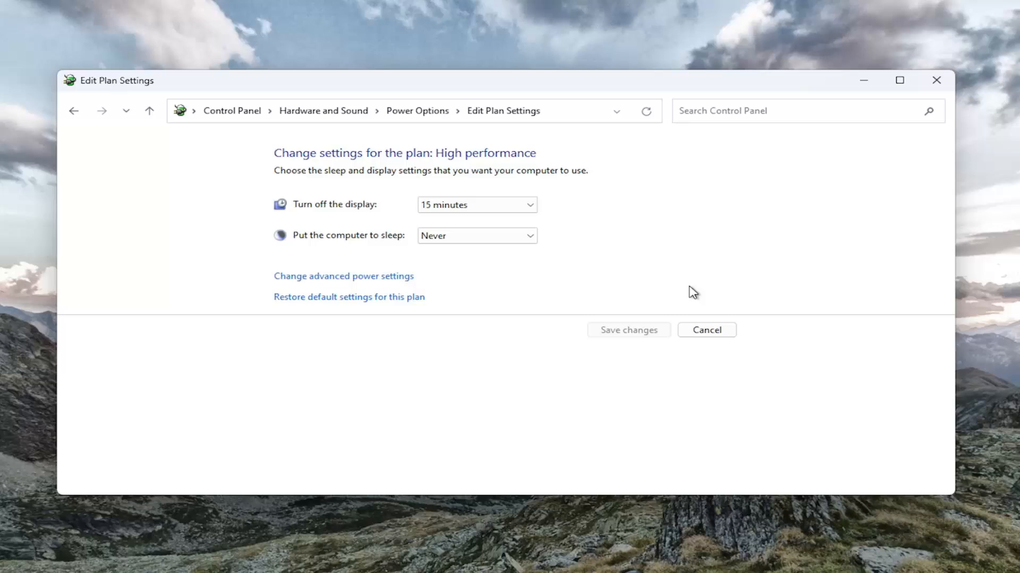
{"action": "left_click", "coordinate": [344, 276]}
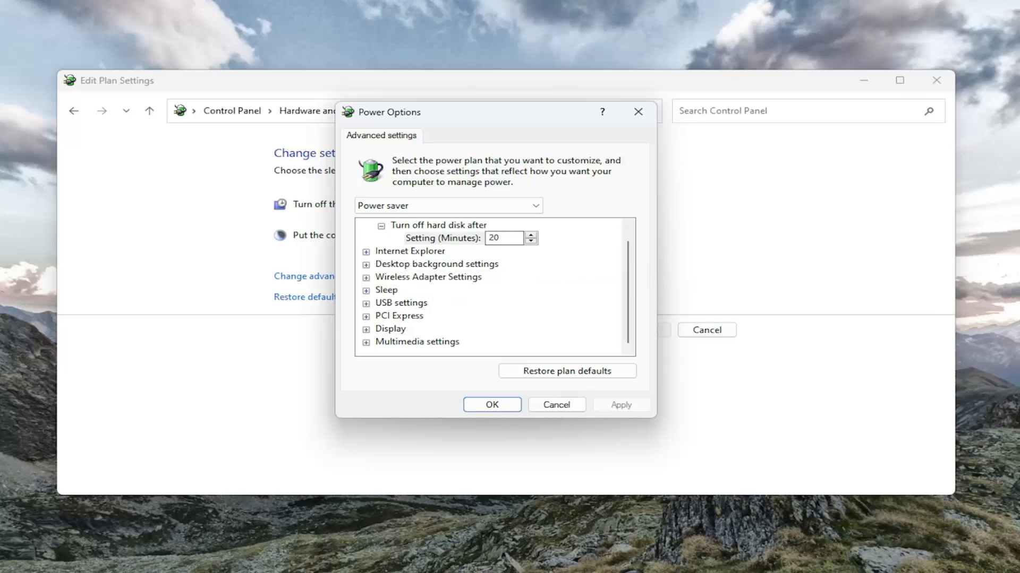
{"action": "mouse_move", "coordinate": [373, 283]}
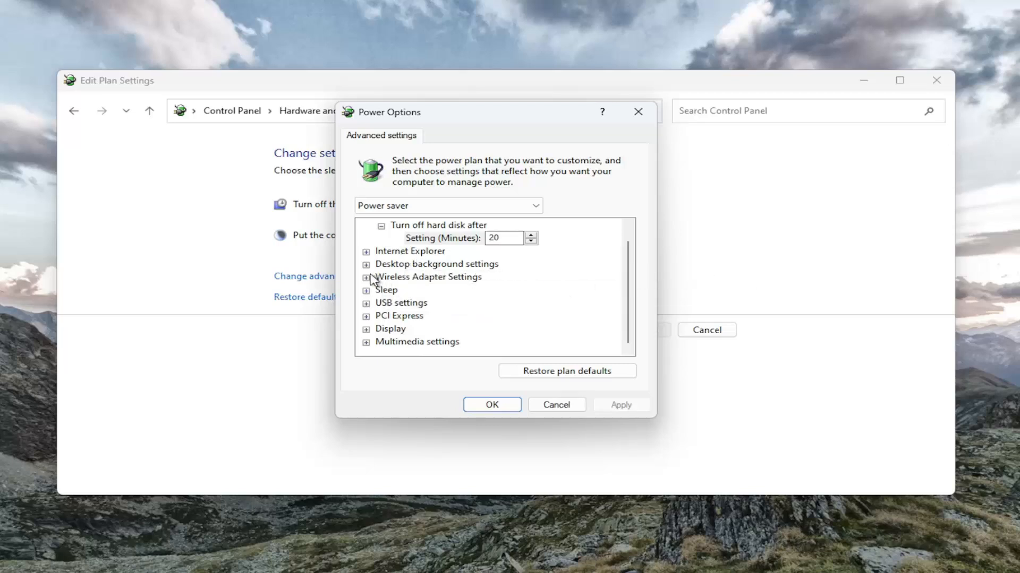
Expand the Wireless Adapter Settings group in the advanced power settings tree.
{"action": "left_click", "coordinate": [365, 277]}
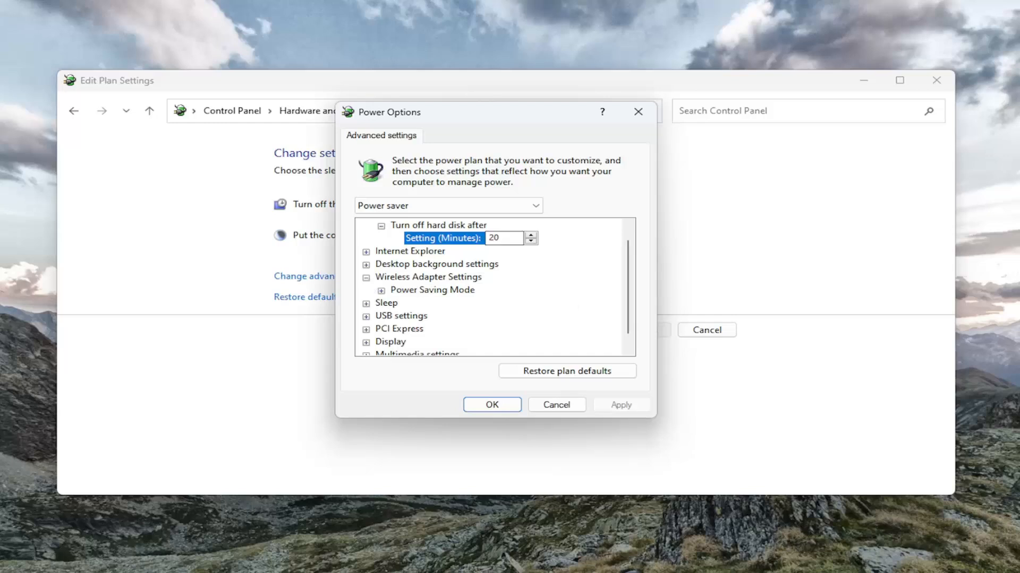
{"action": "mouse_move", "coordinate": [438, 286]}
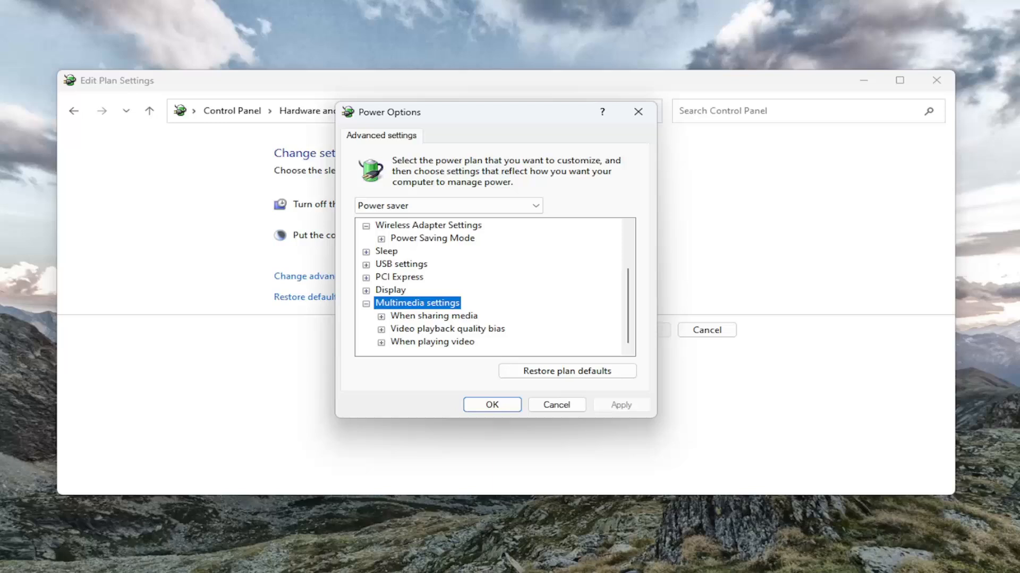
{"action": "mouse_move", "coordinate": [384, 347]}
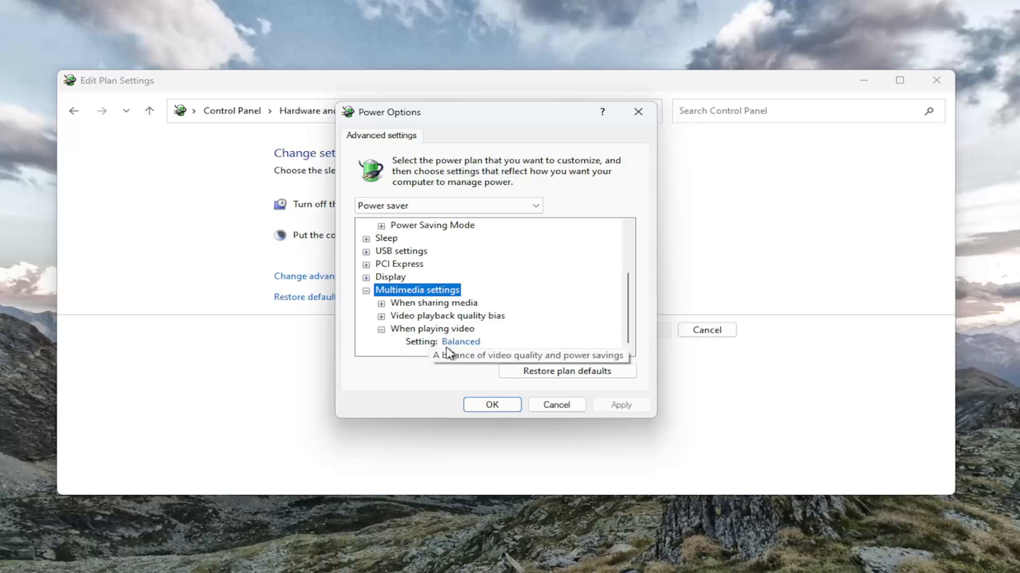
Set When playing video to Optimize video quality from its Setting dropdown.
{"action": "left_click", "coordinate": [460, 342]}
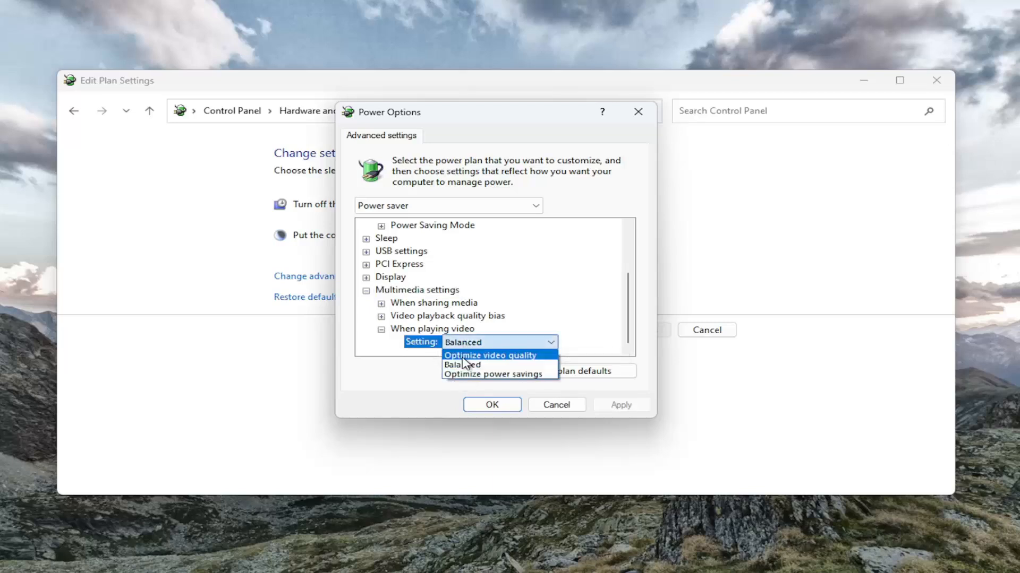
{"action": "left_click", "coordinate": [489, 355]}
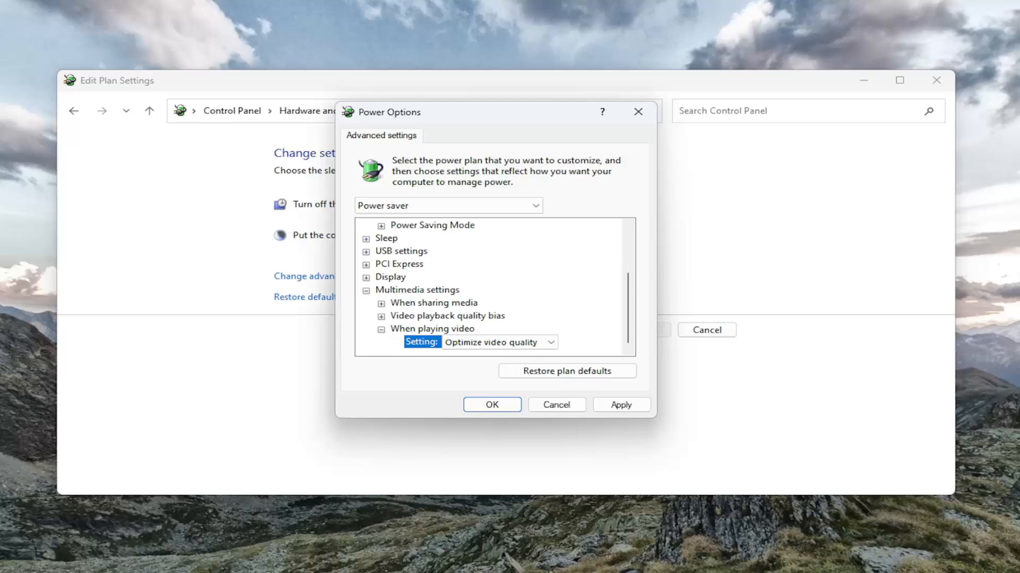
{"action": "mouse_move", "coordinate": [740, 393]}
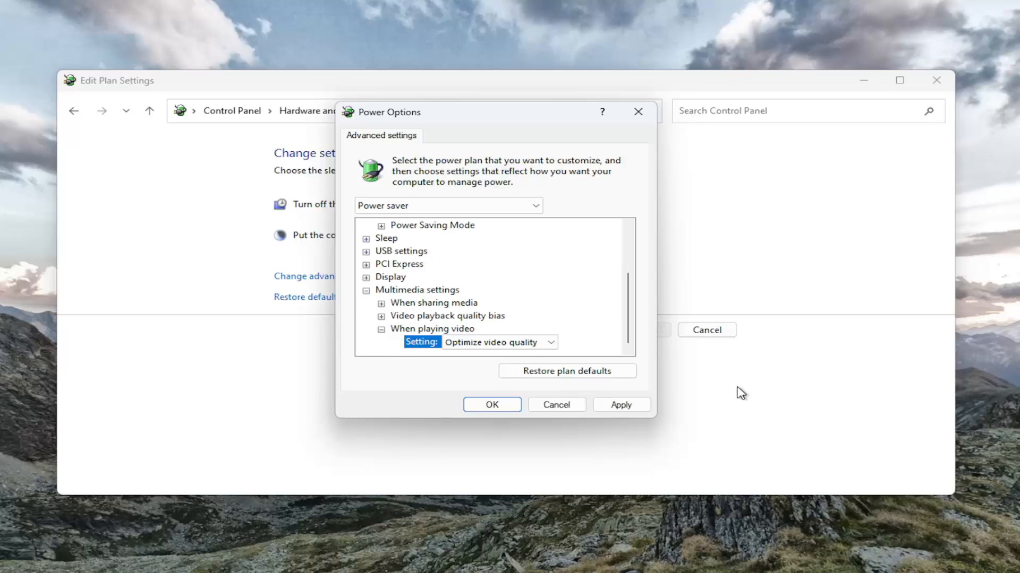